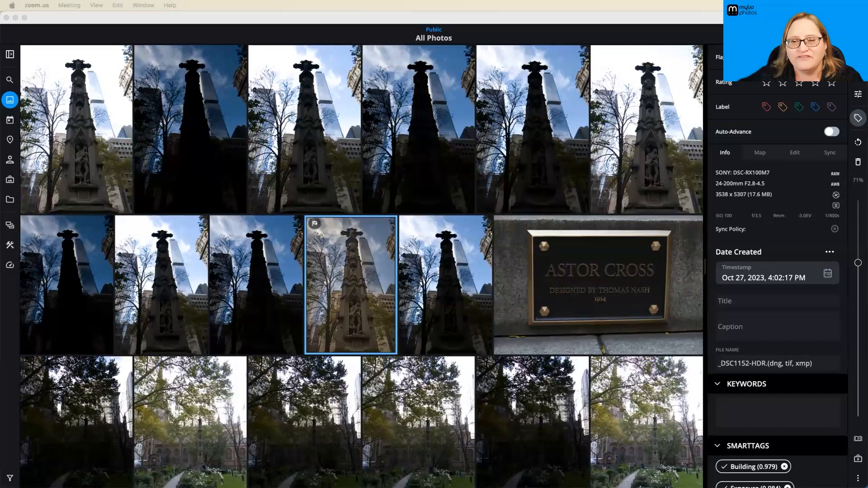
mouse_move(462, 201)
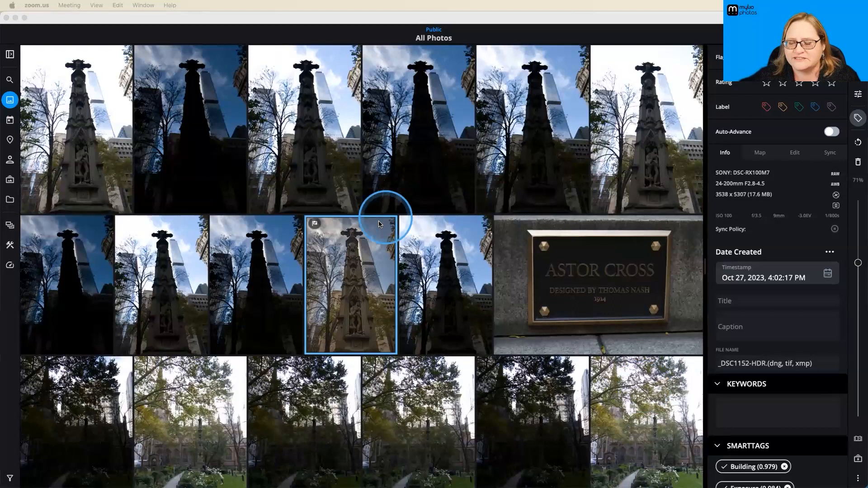
mouse_move(305, 229)
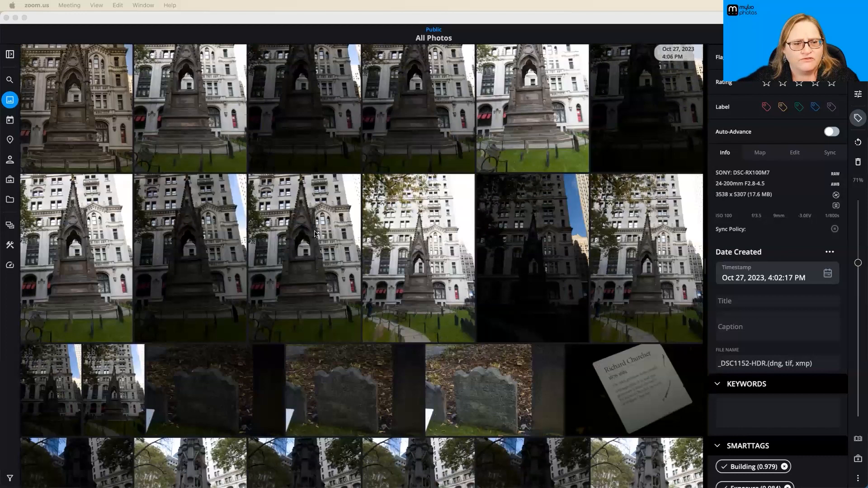
Scroll down through the All Photos grid of waterfront shots
scroll("down", 3)
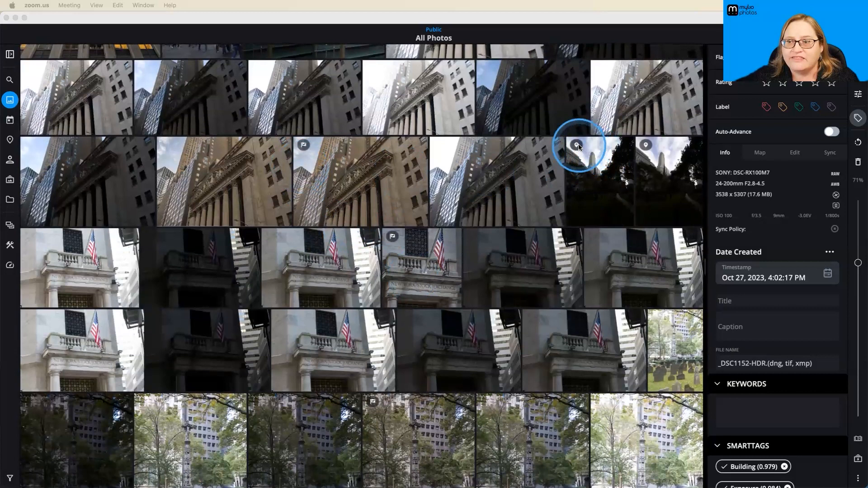
mouse_move(357, 185)
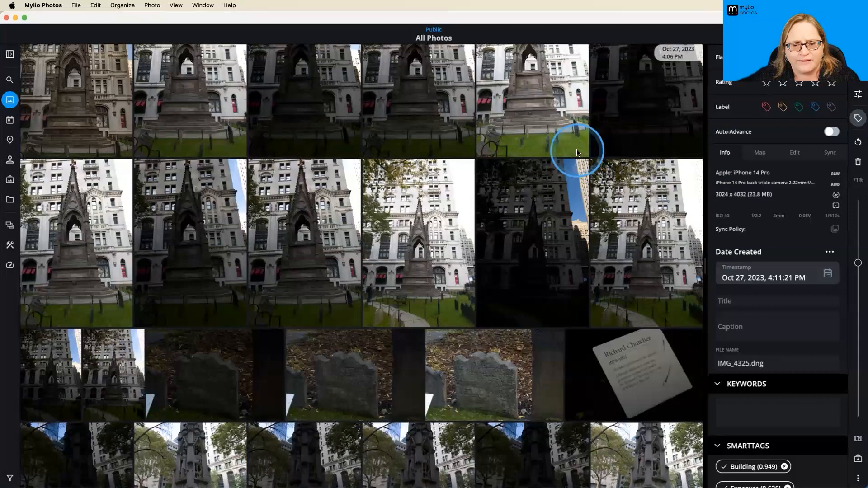
scroll("down", 3)
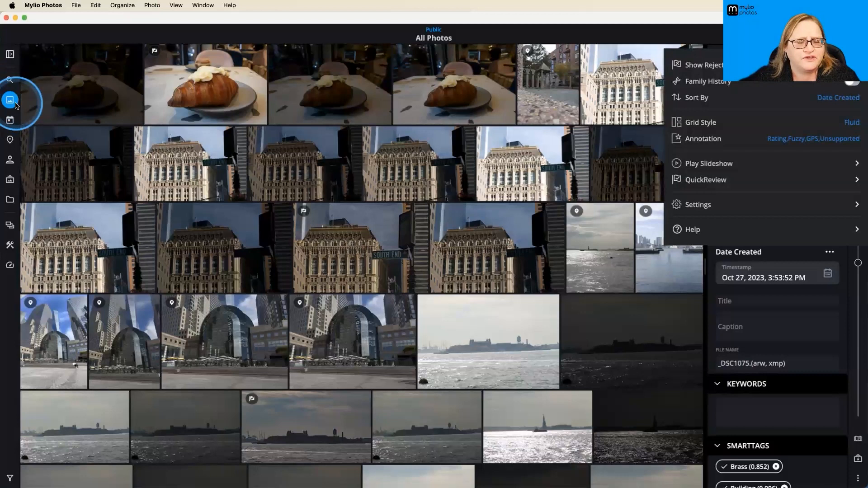
Choose Annotation in the view options to list the thumbnail badge toggles
left_click(704, 139)
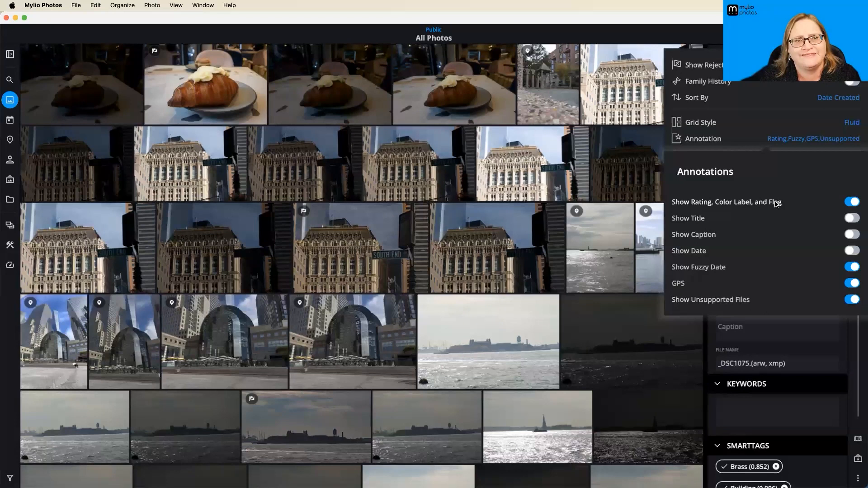
Review the Show Date toggle and dismiss the Annotations submenu by selecting a Sony photo
left_click(738, 211)
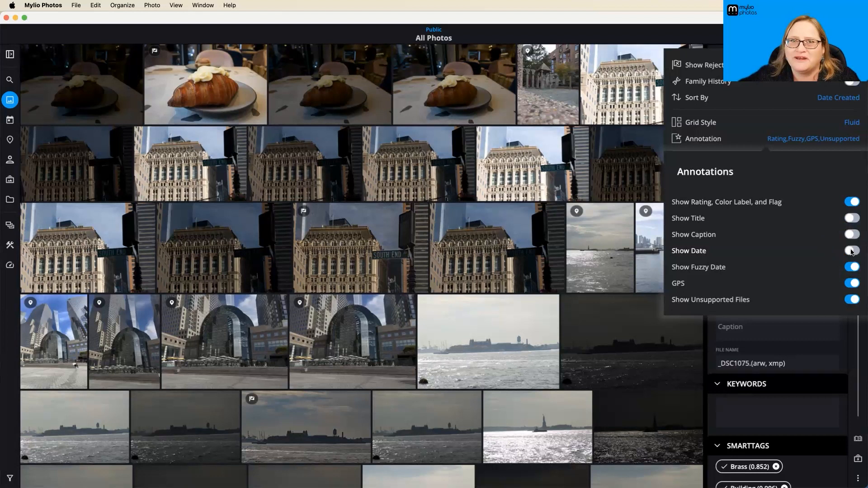
left_click(852, 251)
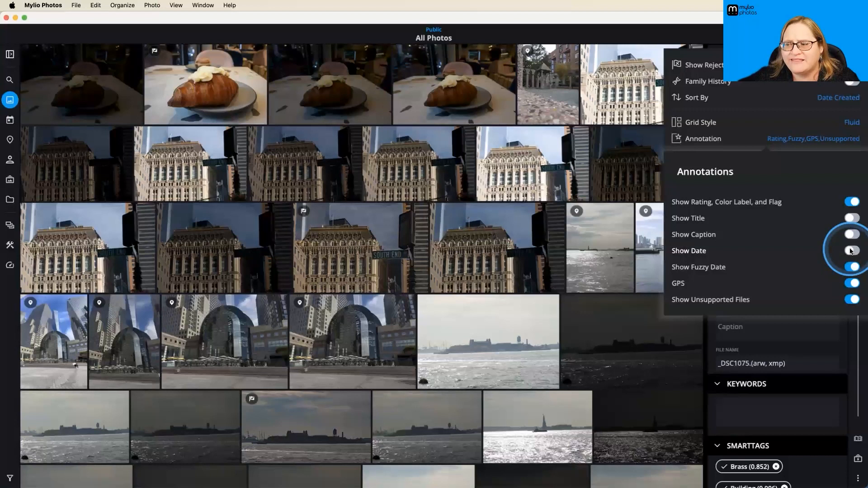
left_click(496, 248)
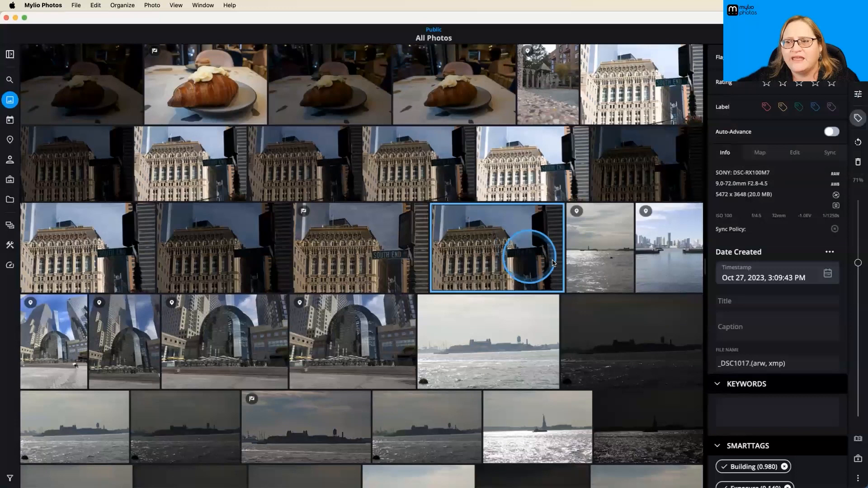
Select the undated orange motorcycle photo further down the grid to show its details
scroll("down", 3)
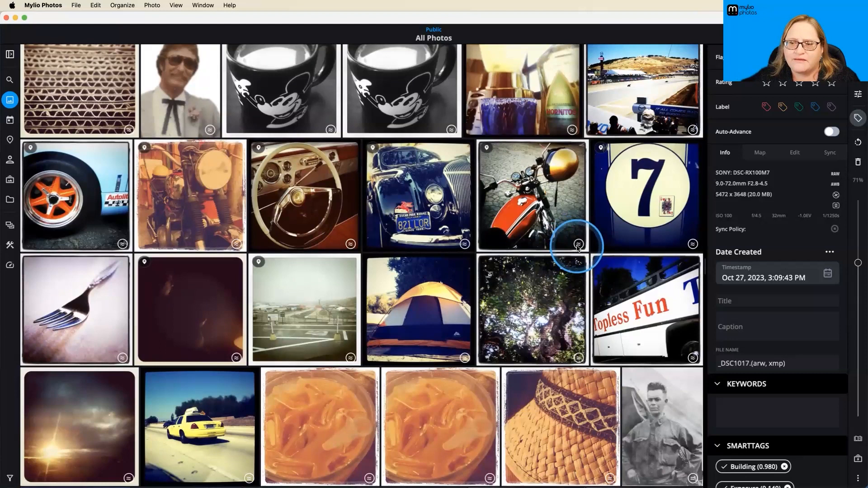
left_click(530, 195)
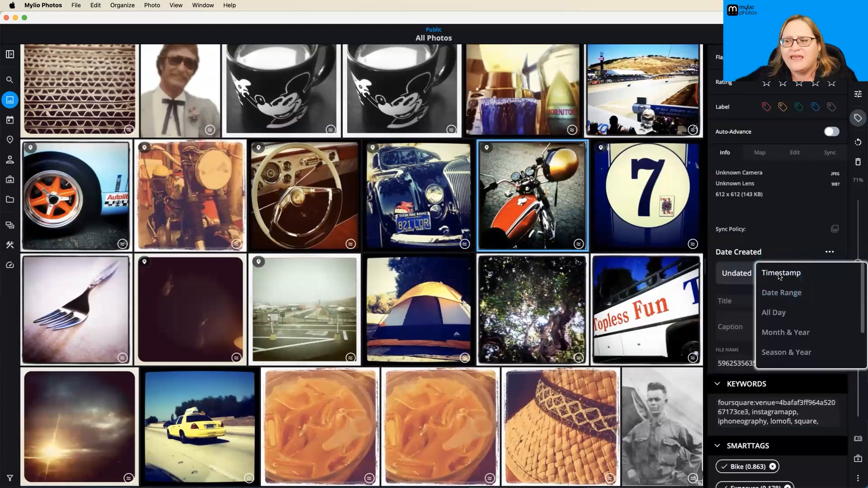
mouse_move(779, 312)
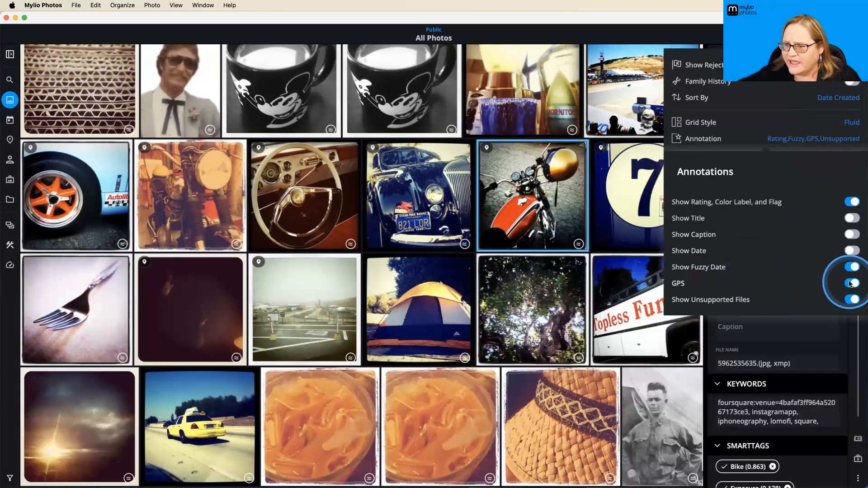
Turn off the GPS annotation toggle so location badges disappear from thumbnails
left_click(853, 283)
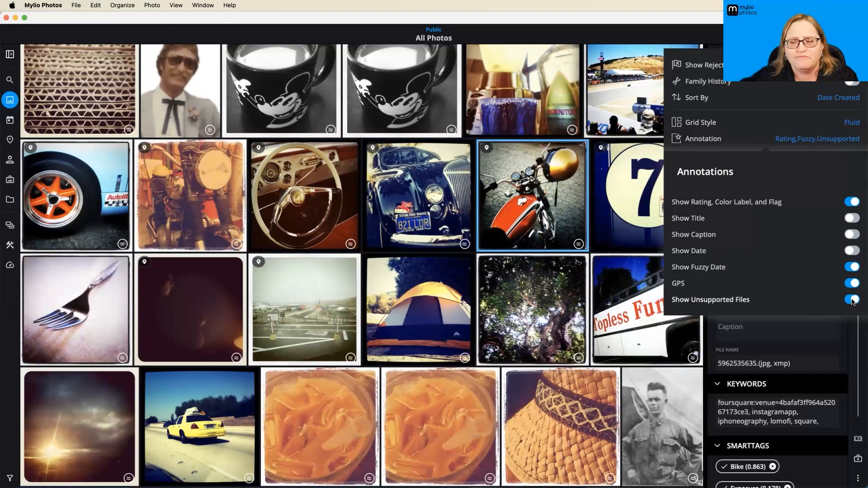
left_click(852, 300)
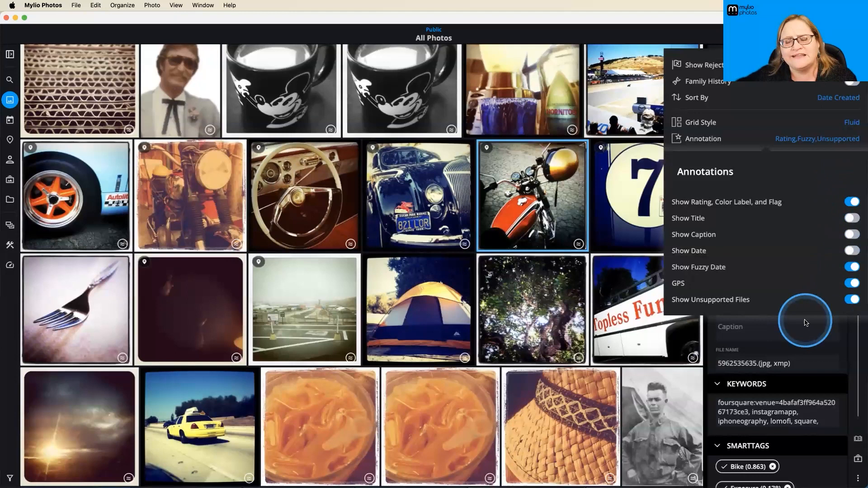
mouse_move(792, 300)
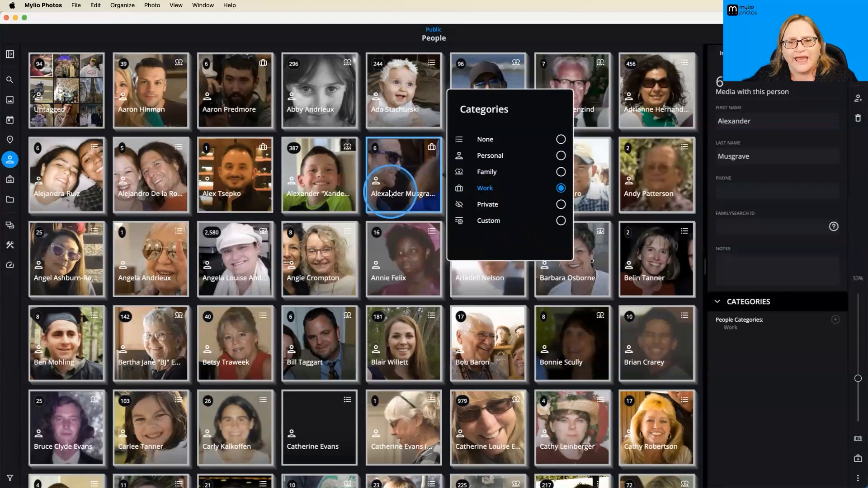
mouse_move(595, 116)
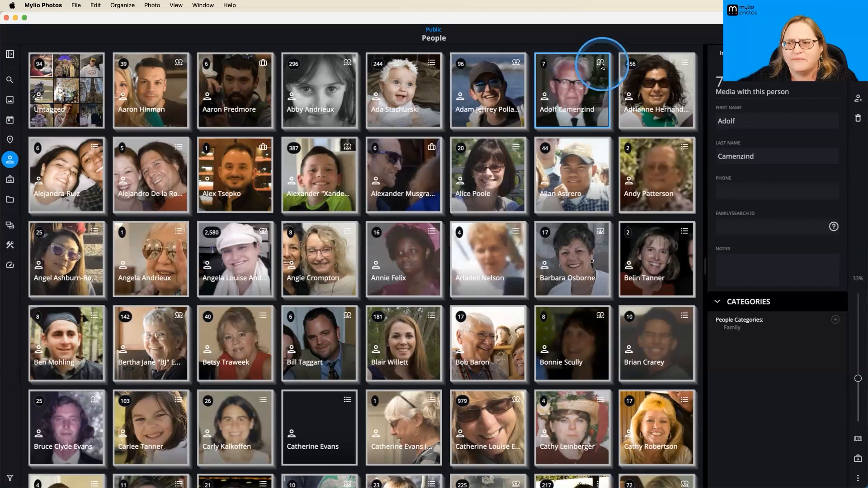
Select a person card in the People view to check its category icon
left_click(488, 90)
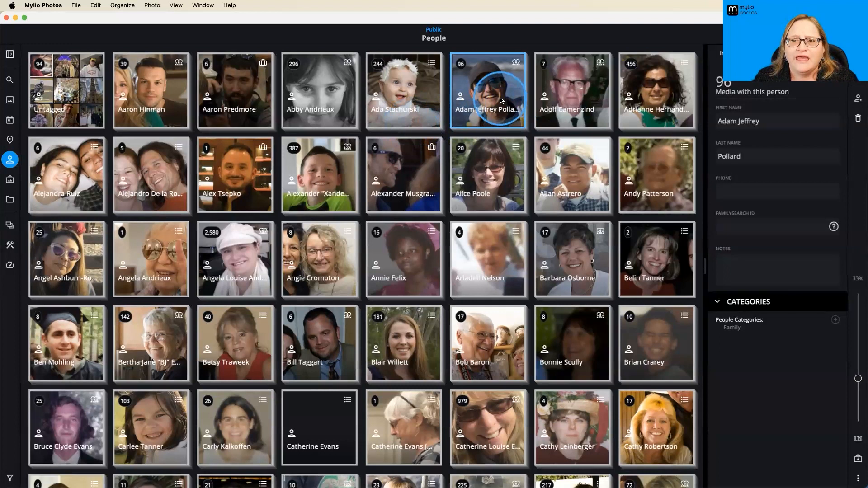
double_click(488, 90)
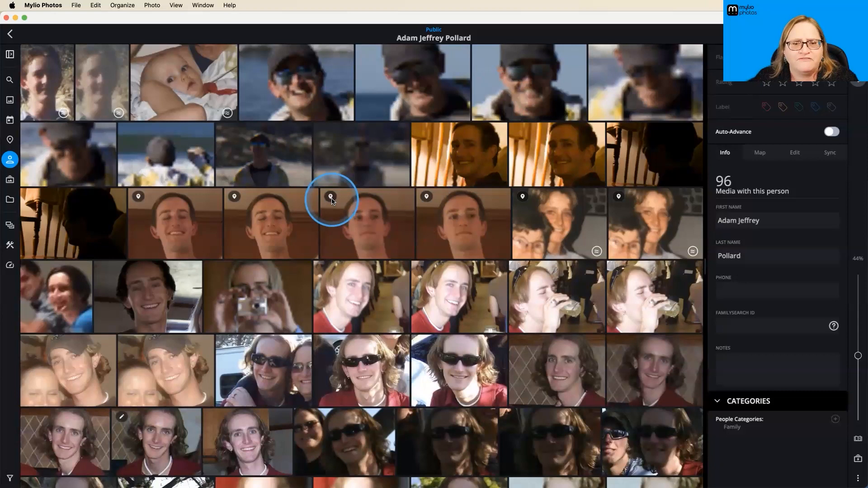
mouse_move(401, 277)
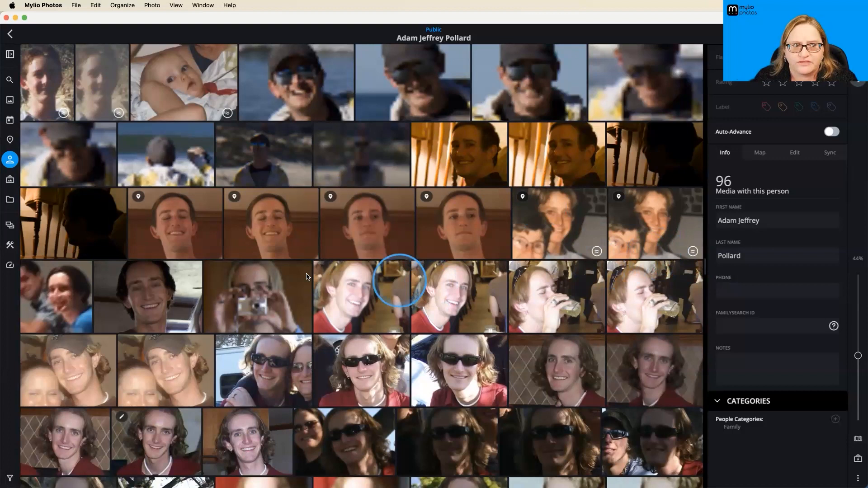
left_click(9, 179)
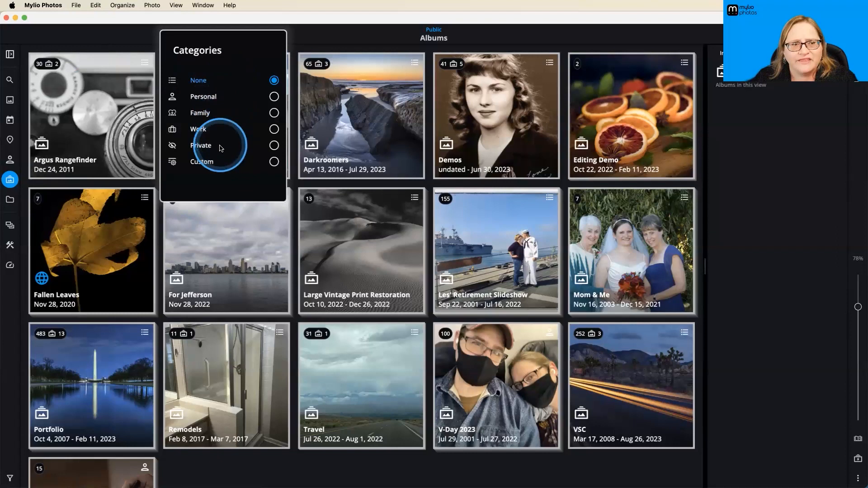
Check the Argus Rangefinder count badge and open the album to its Edits and RAW sub-albums
left_click(91, 114)
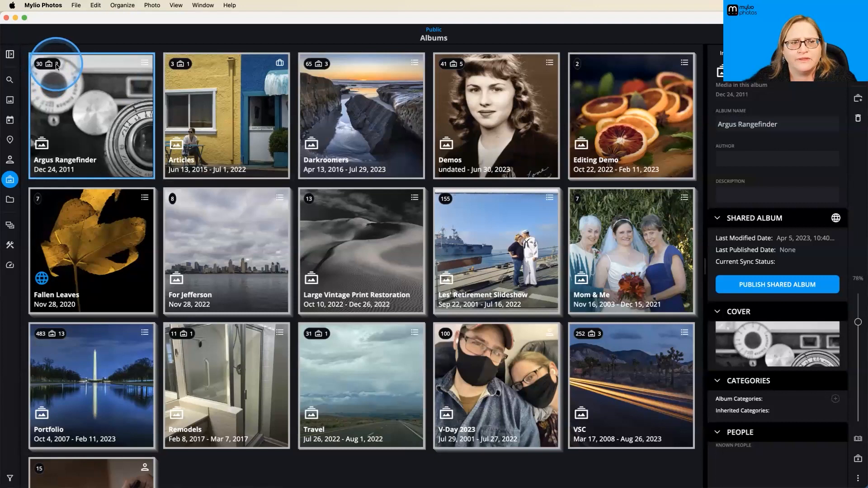
mouse_move(48, 64)
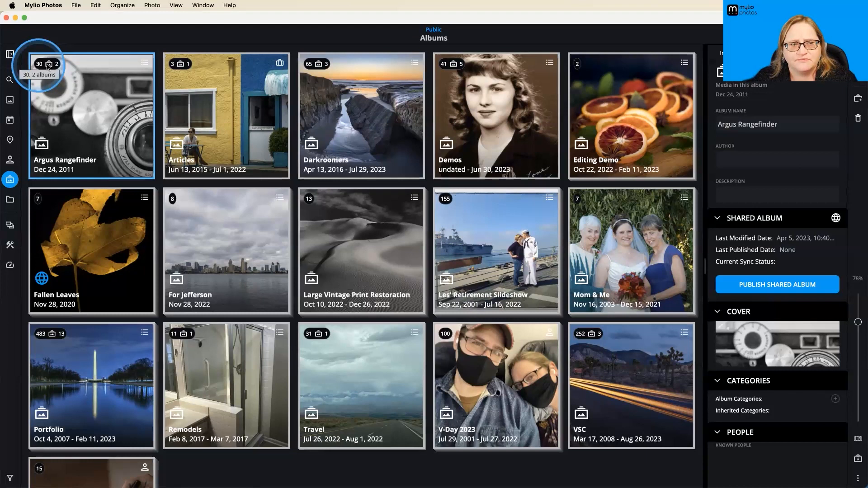
mouse_move(190, 208)
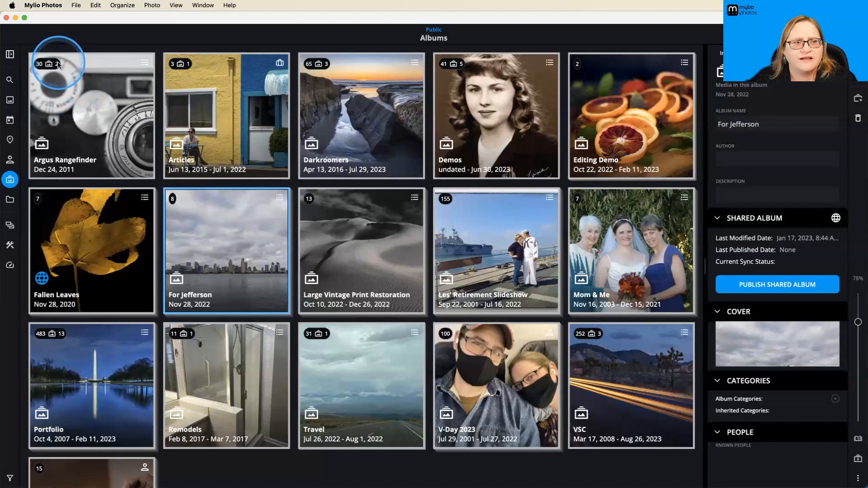
double_click(91, 114)
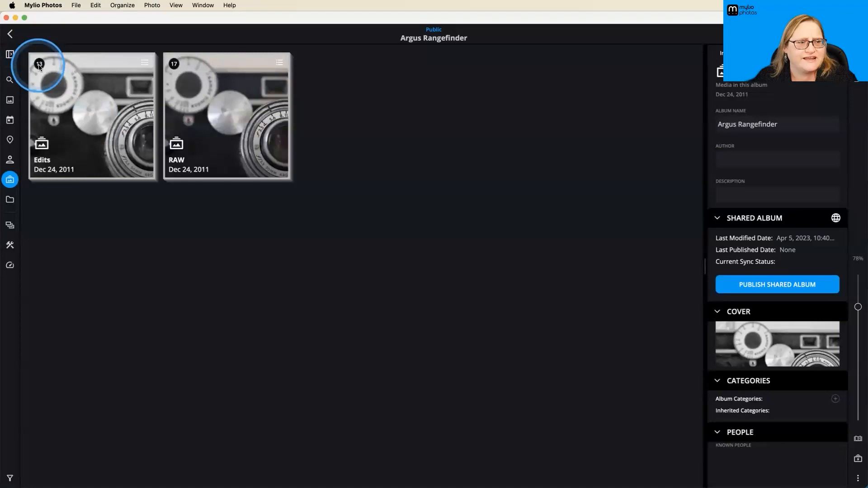
Go back to the Albums overview and toggle the Tap to Categorize annotation off for album tiles
left_click(226, 117)
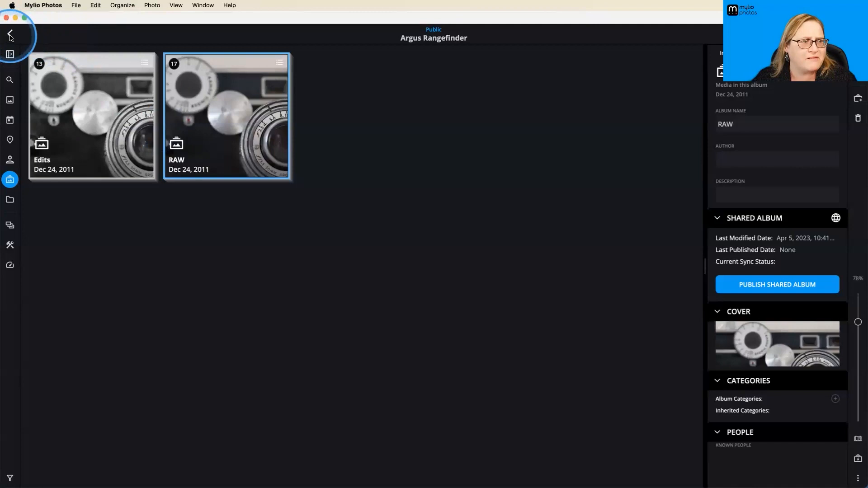
left_click(9, 31)
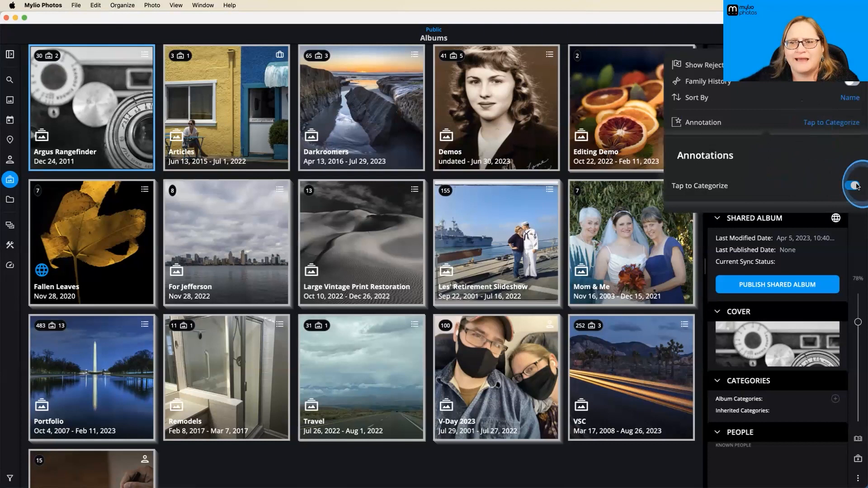
left_click(852, 185)
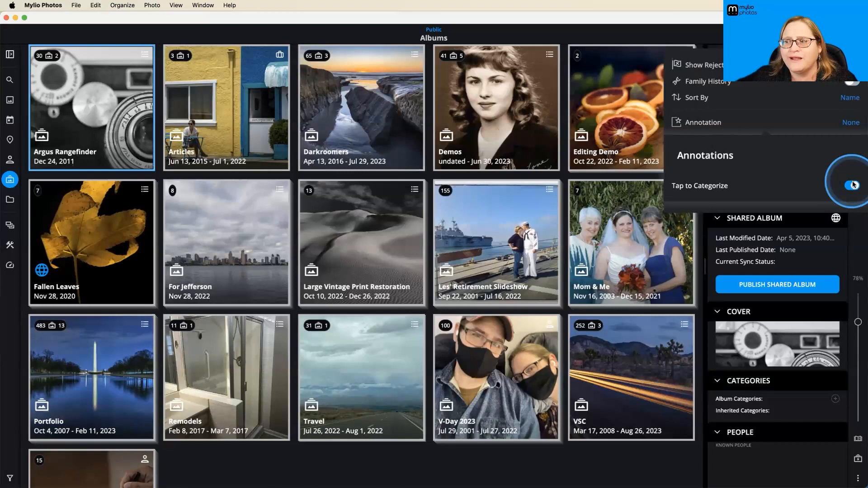
left_click(853, 185)
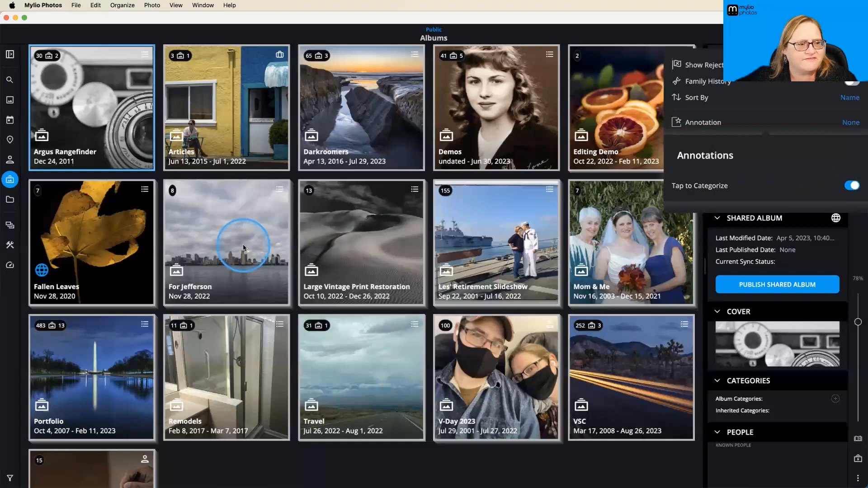
left_click(9, 199)
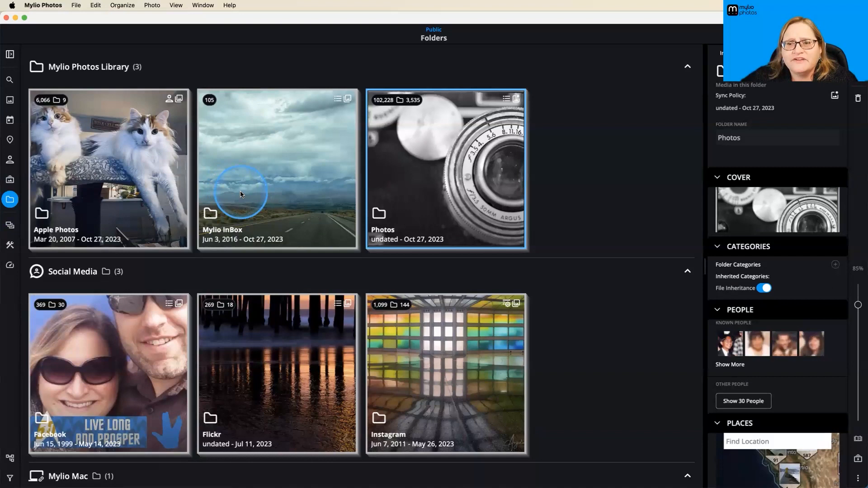
mouse_move(44, 102)
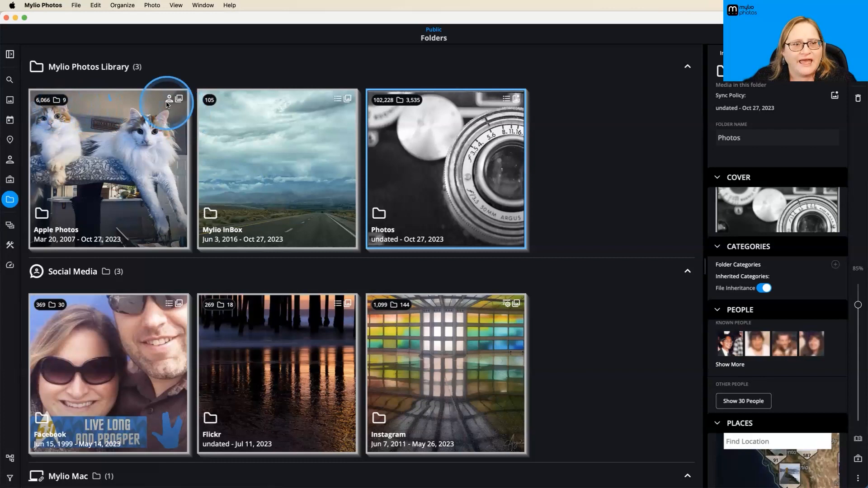
Select the Apple Photos folder and list its sync policy choices (device, optimized, original)
left_click(169, 99)
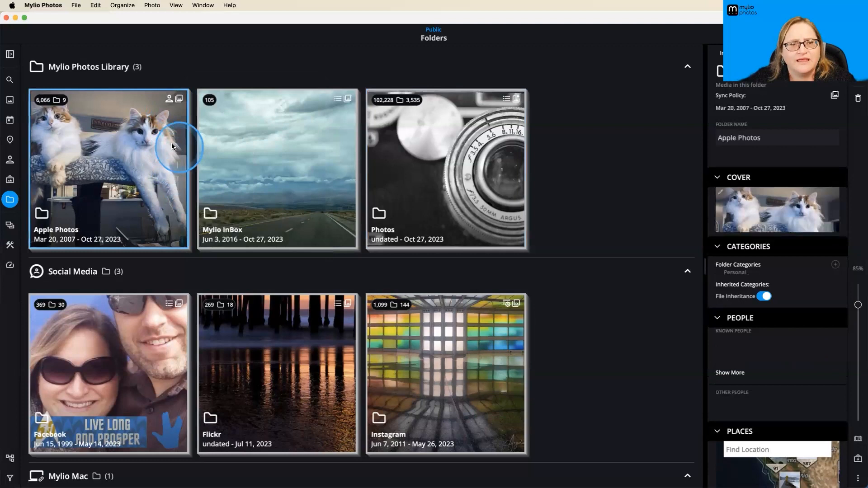
left_click(179, 99)
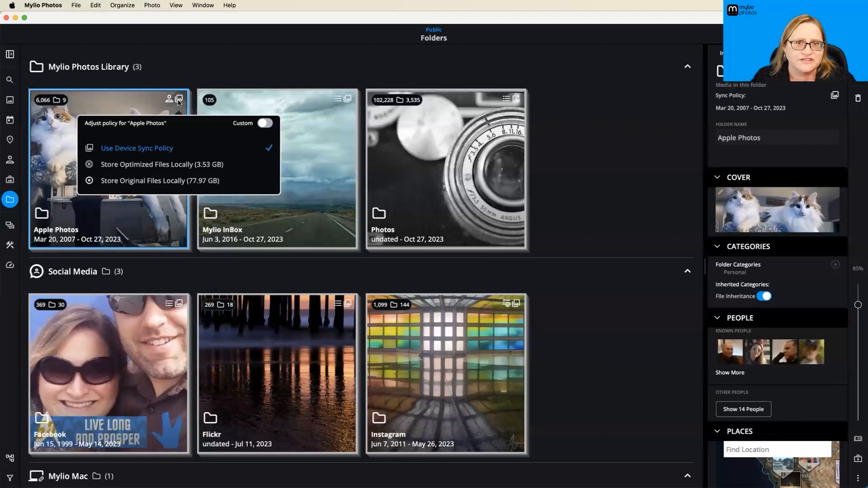
Dismiss the Apple Photos sync policy choices and show the Mylio InBox folder's details
left_click(147, 164)
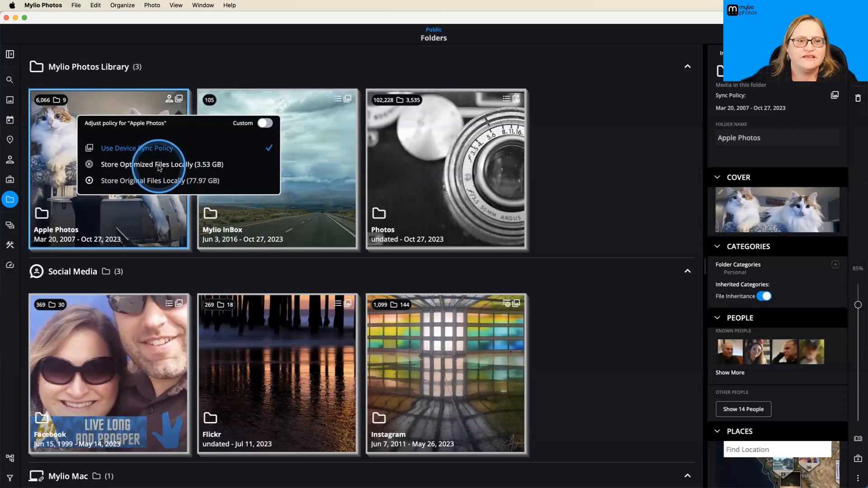
left_click(537, 80)
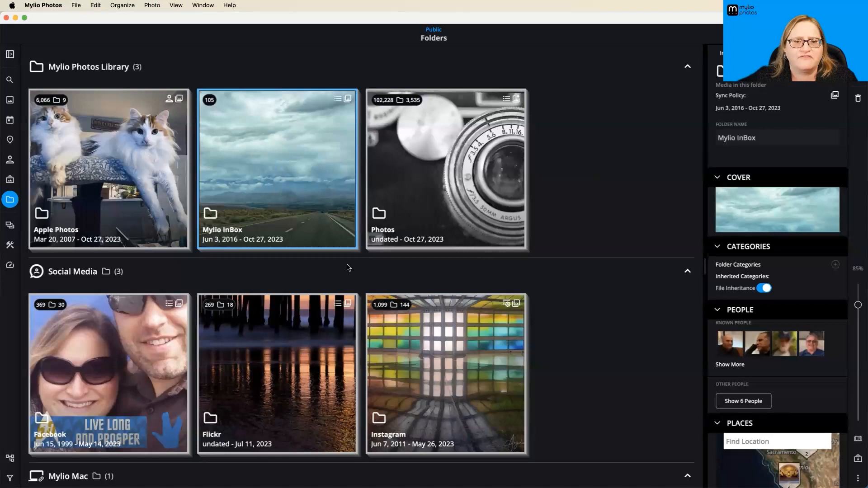
left_click(347, 98)
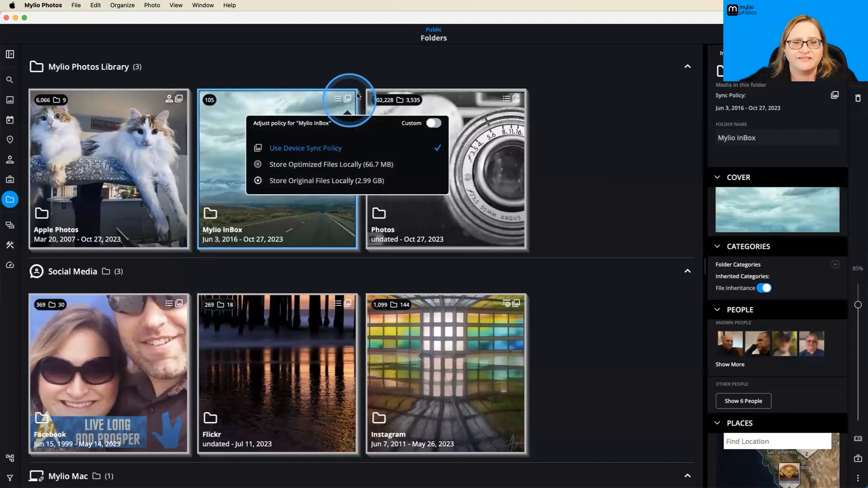
mouse_move(280, 101)
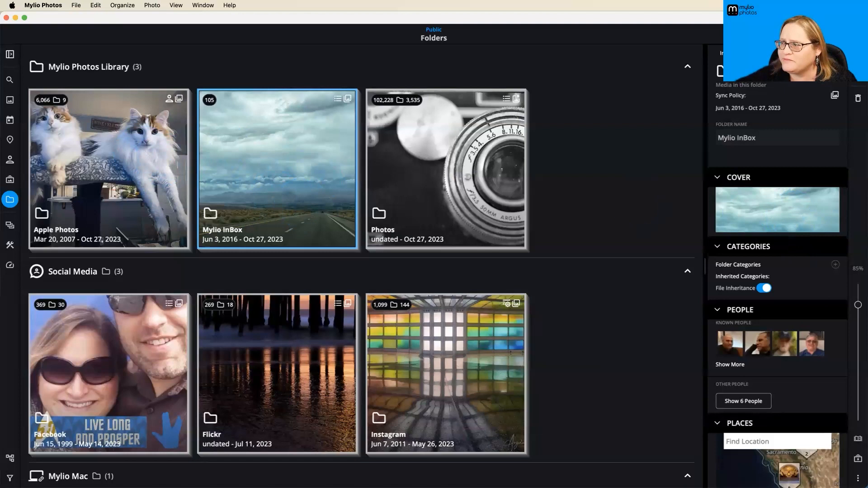
left_click(646, 183)
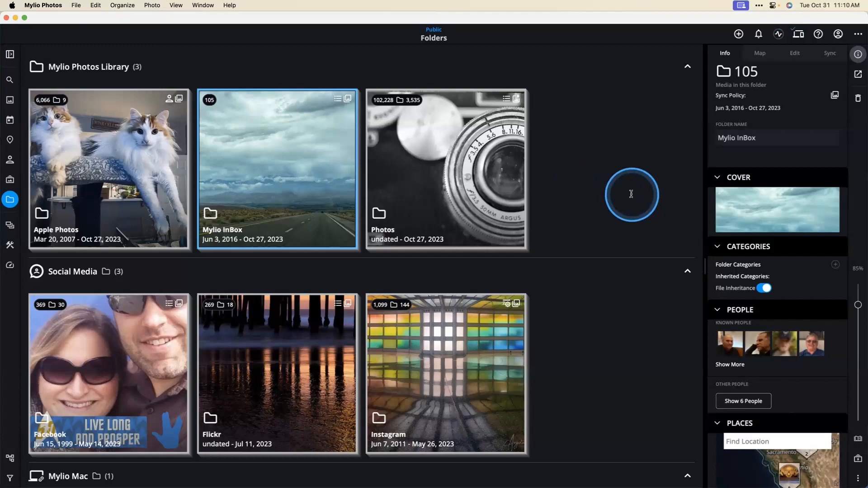
mouse_move(644, 205)
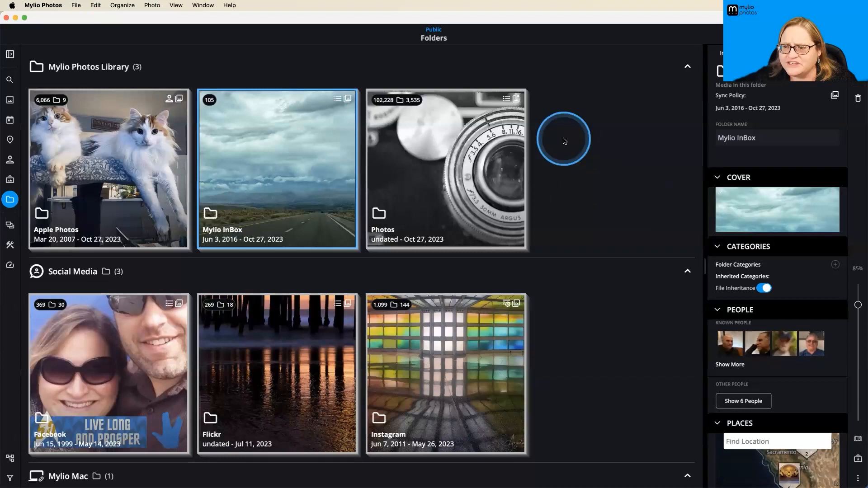
mouse_move(227, 161)
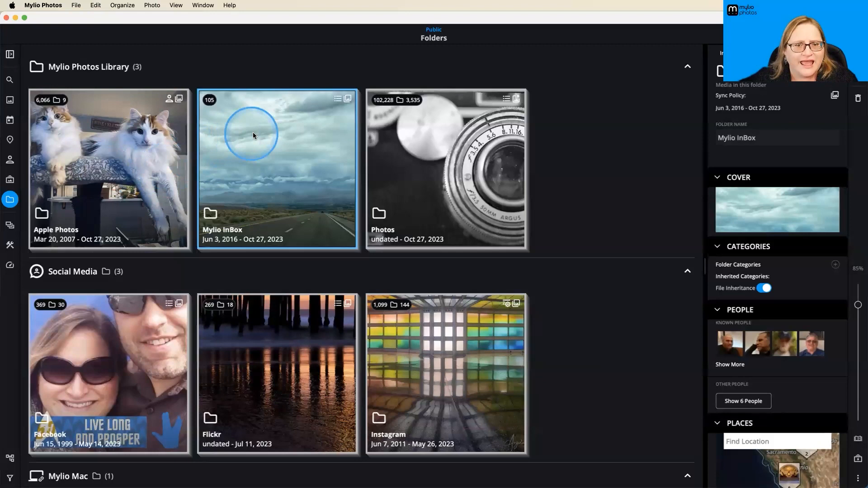
left_click(338, 99)
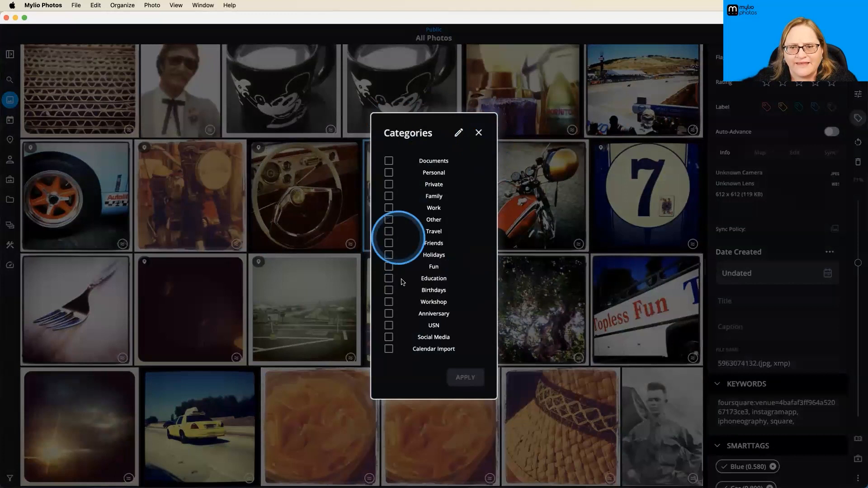
Dismiss the Categories list so the All Photos view options can be reviewed
left_click(479, 133)
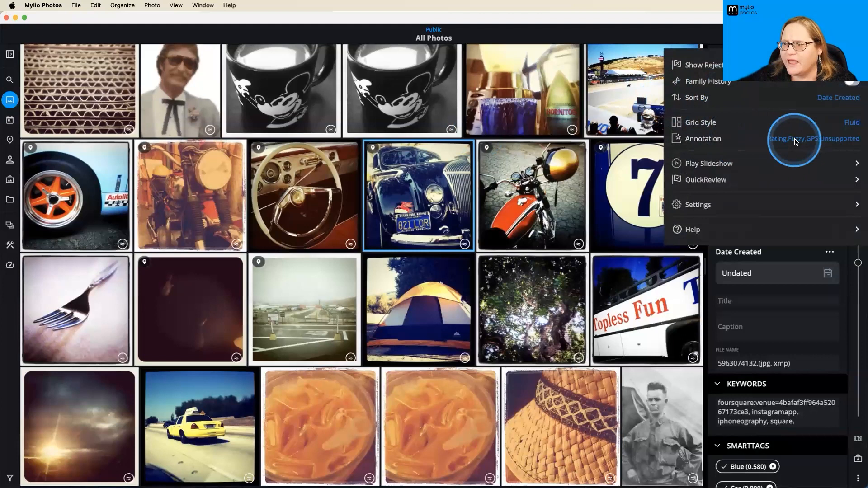
Enable Show Title in the grid annotations so titles appear under thumbnails
left_click(703, 138)
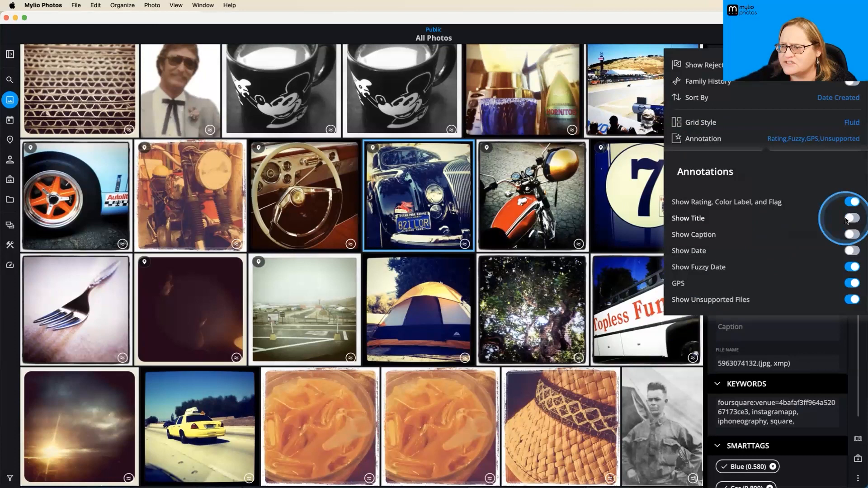
left_click(852, 218)
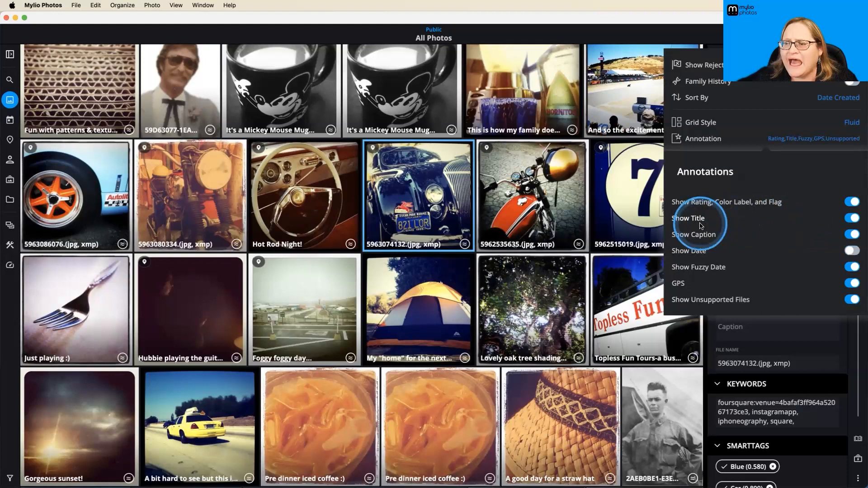
left_click(530, 196)
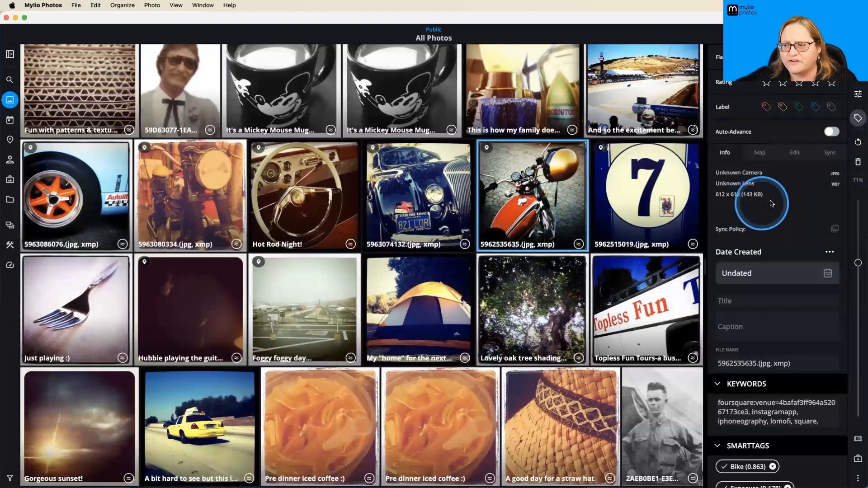
Set the motorcycle photo's Title field to 'Red Motorcycle' and confirm it
type("Red Motorcycle")
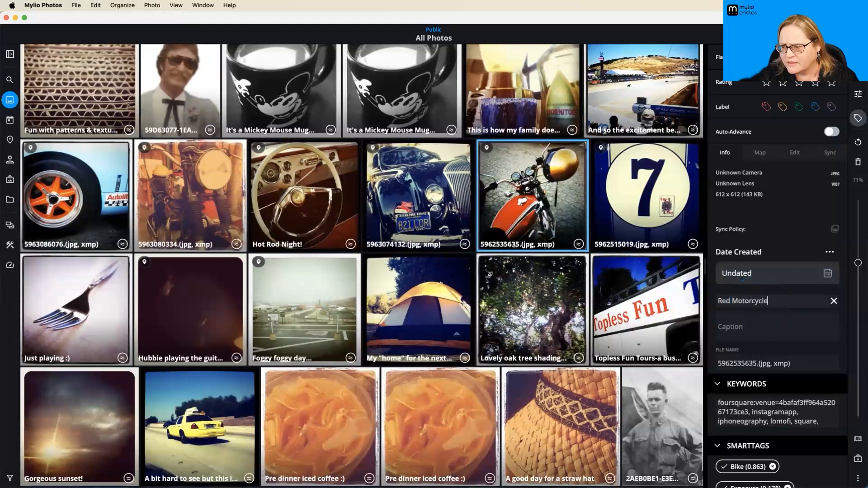
key("Enter")
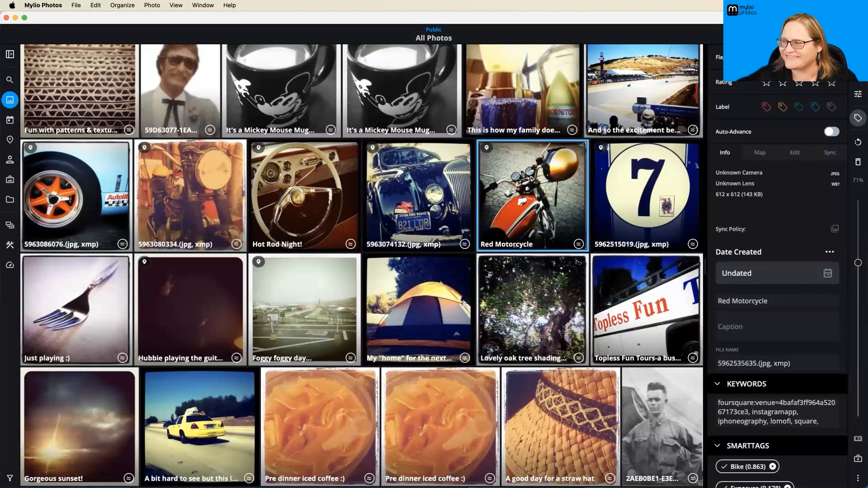
left_click(726, 292)
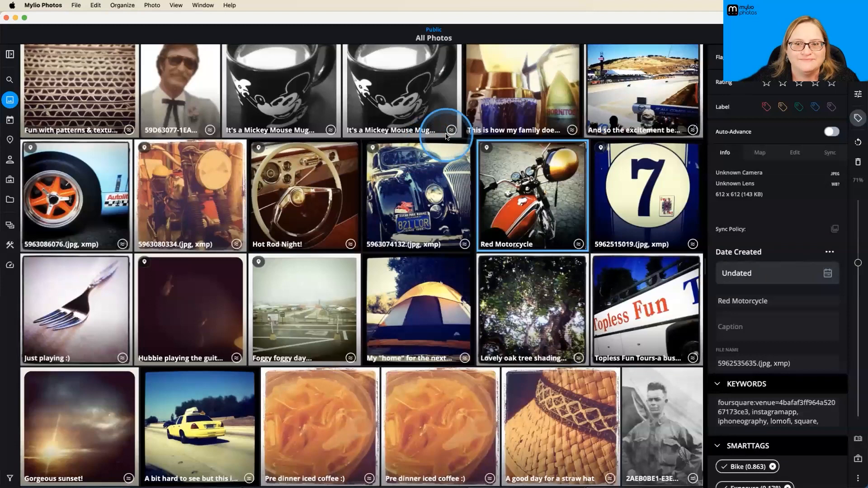
mouse_move(459, 205)
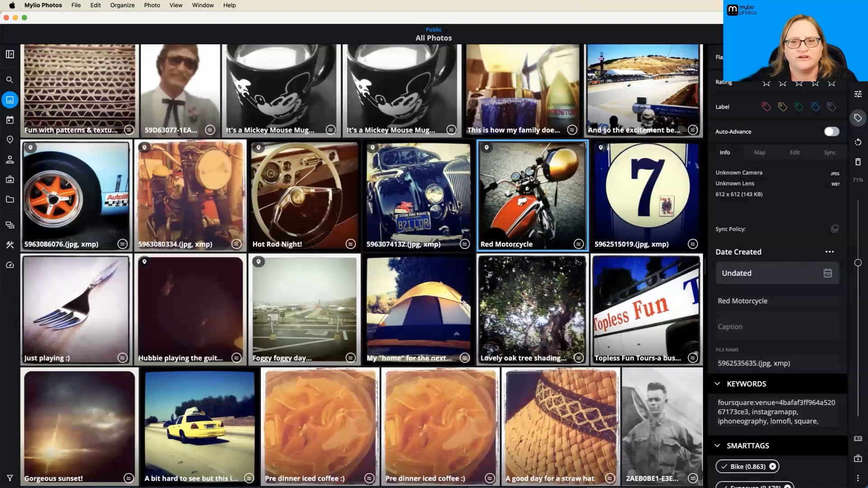